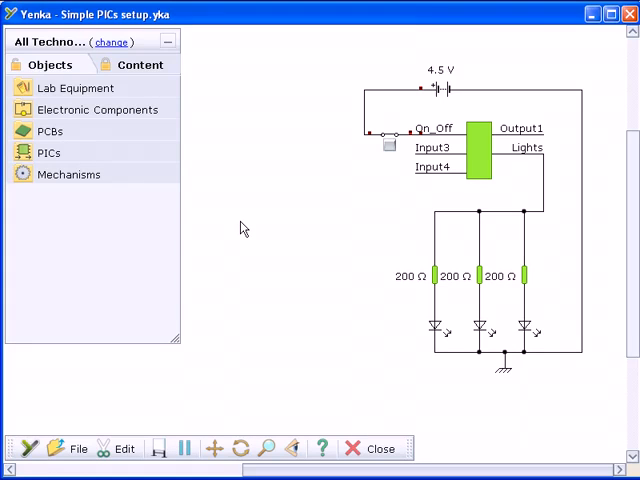
Step: Expand the PICs category in the Objects panel to show PIC and PICAXE chips
{"action": "left_click", "coordinate": [49, 152]}
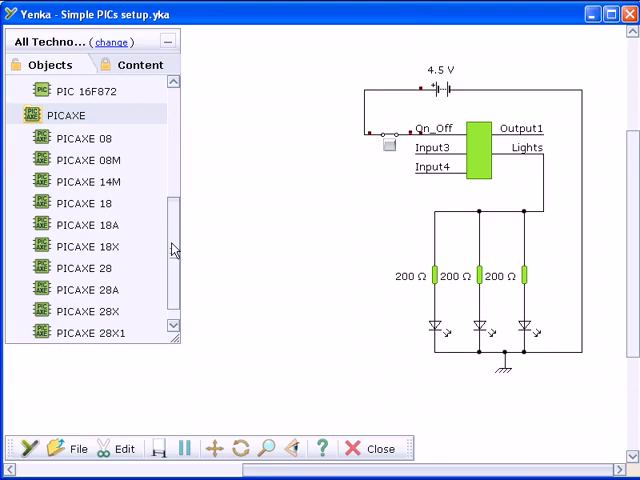
Step: Scroll the Objects tree to show PICs' Flowcharts, Inputs and Outputs, PIC and PICAXE subgroups
{"action": "scroll", "scroll_direction": "down", "scroll_amount": 3}
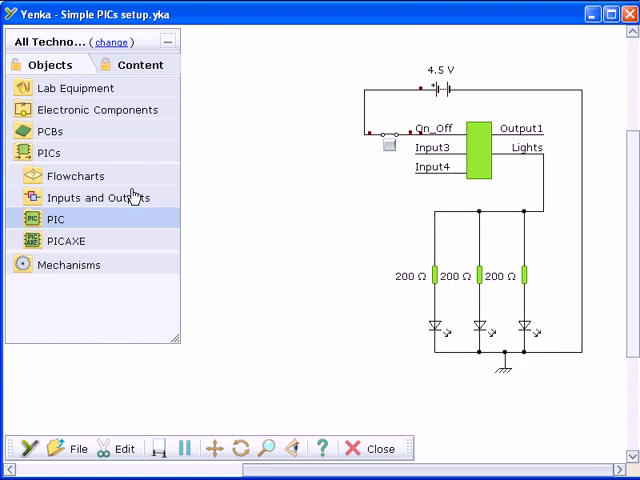
{"action": "mouse_move", "coordinate": [75, 176]}
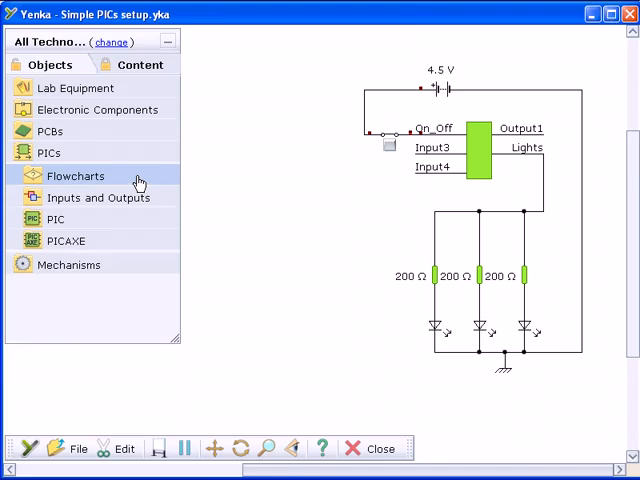
Step: Expand Flowcharts and its input/output blocks, then drag in another Set Lights output block
{"action": "left_click", "coordinate": [76, 176]}
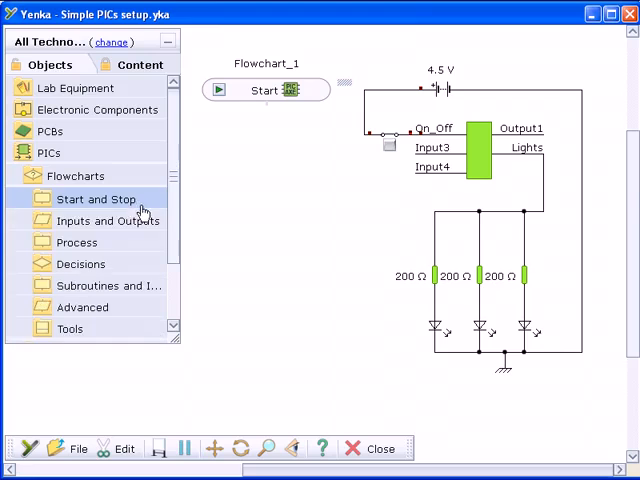
{"action": "left_click", "coordinate": [81, 263]}
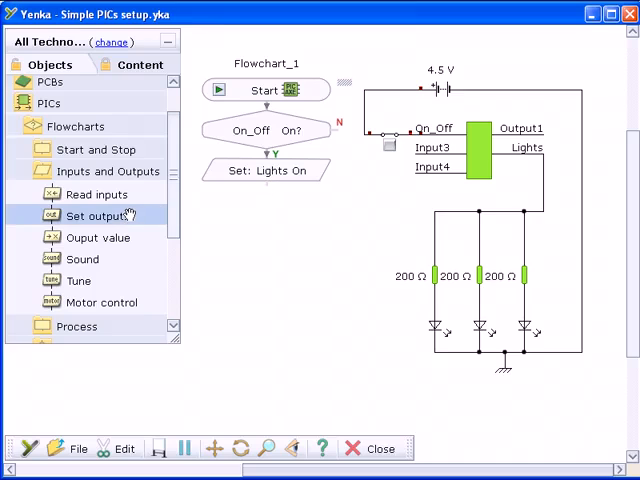
{"action": "left_click_drag", "start_coordinate": [97, 215], "coordinate": [266, 202]}
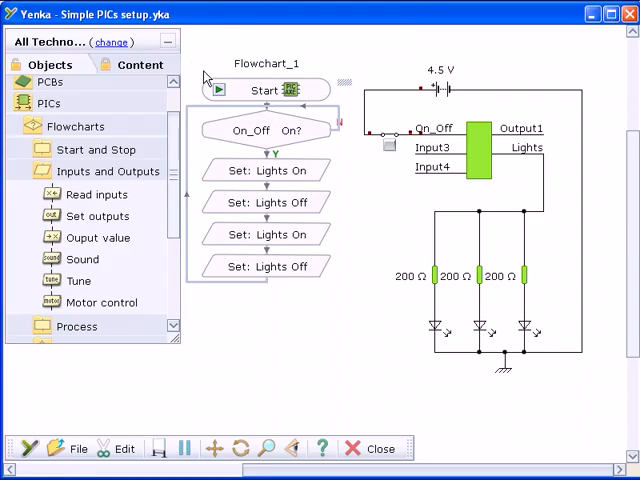
Step: Open Advanced PICs Setup Complete.yka and run its flowchart
{"action": "left_click", "coordinate": [265, 202]}
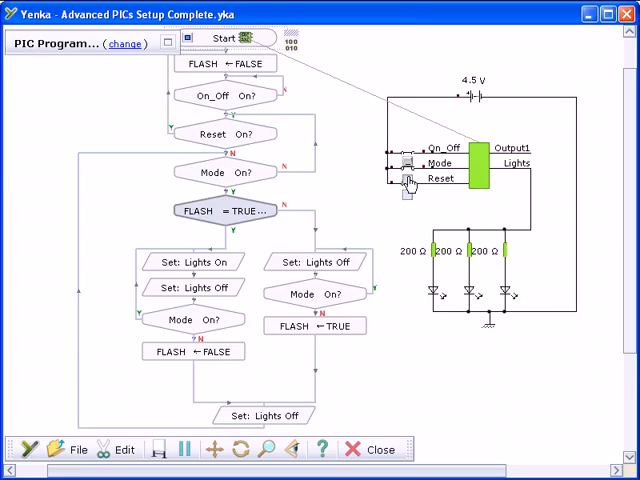
{"action": "left_click", "coordinate": [316, 261]}
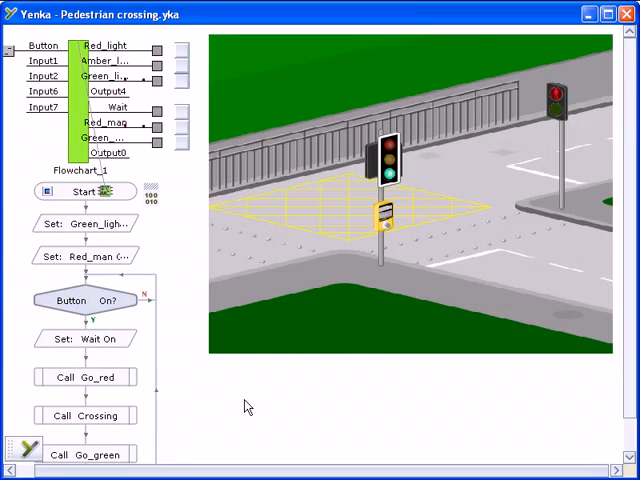
{"action": "mouse_move", "coordinate": [148, 340]}
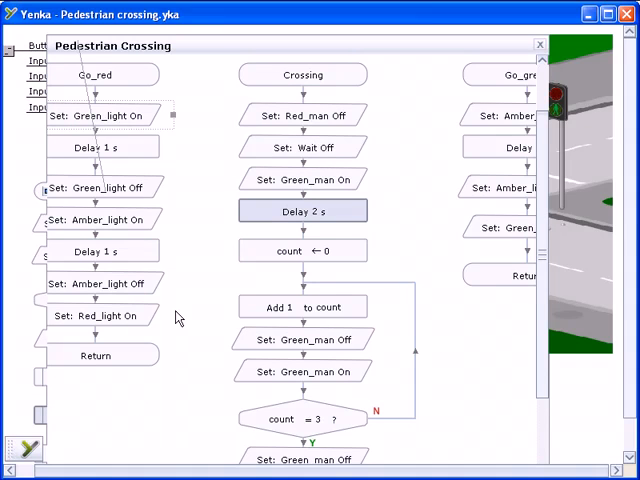
Step: View the Go_red, Crossing and Go_green subroutines popup, then close it
{"action": "left_click", "coordinate": [303, 307]}
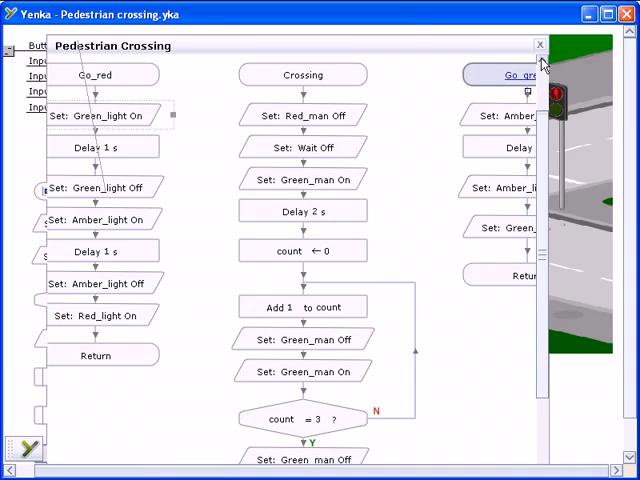
{"action": "left_click", "coordinate": [539, 45]}
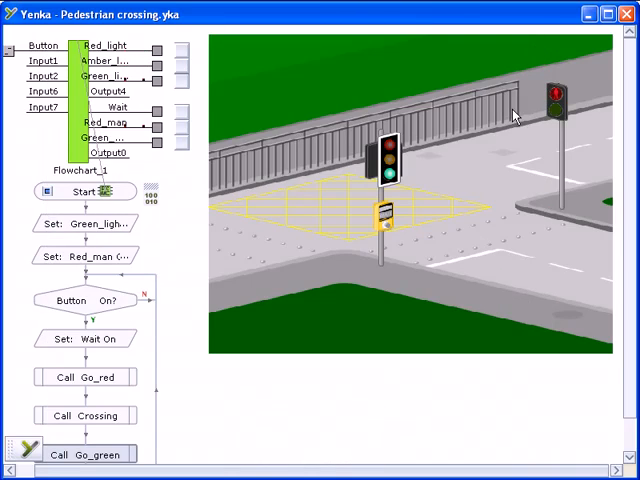